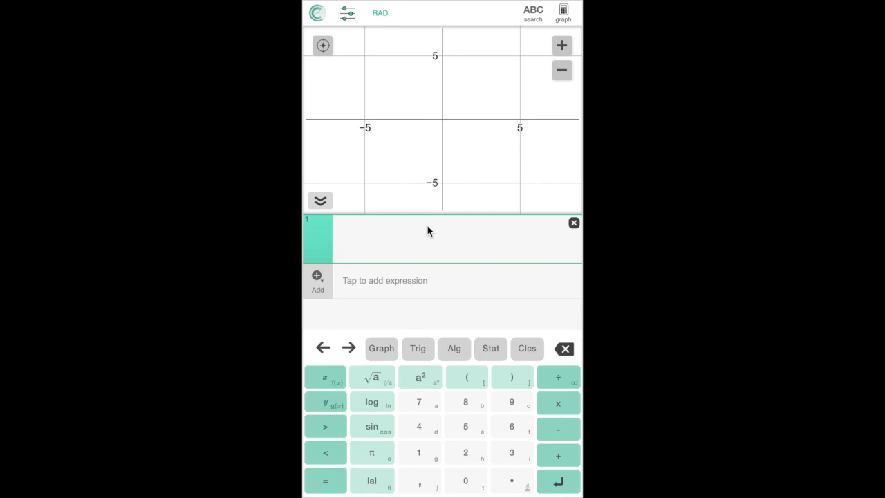
Step: Start expression 1 by typing 'ndis' to bring up the NormalDist function
text(n)
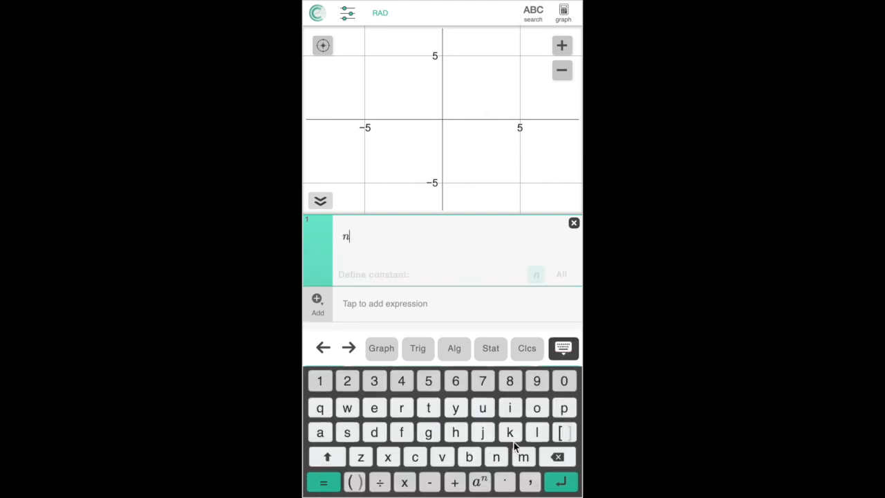
text(dis)
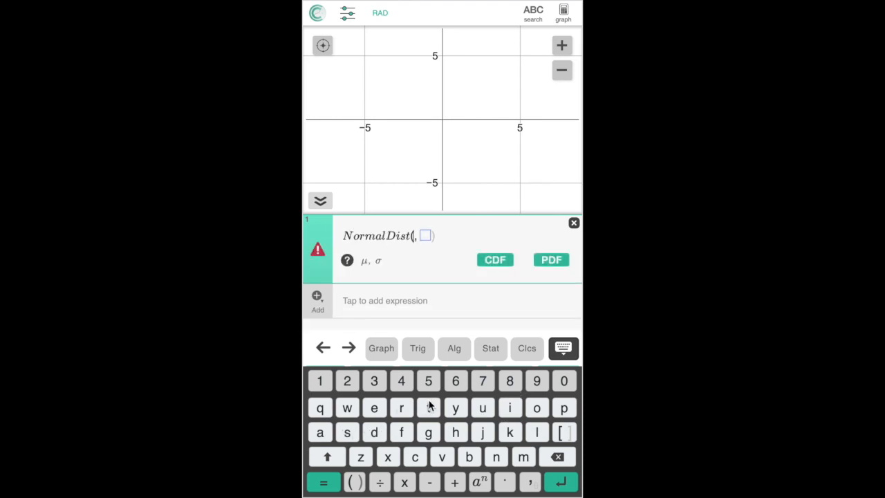
Step: Reinsert NormalDist from Stat > dist/plot > normal-dist on the cleared first line
click(490, 349)
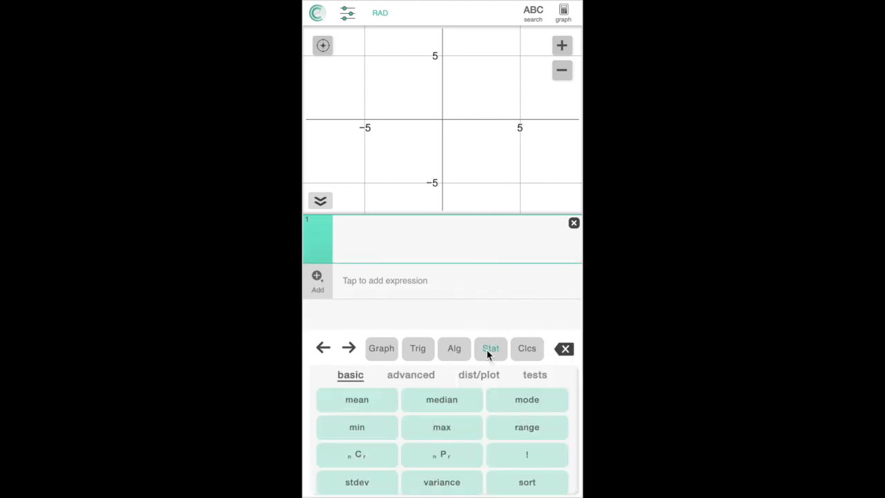
click(479, 373)
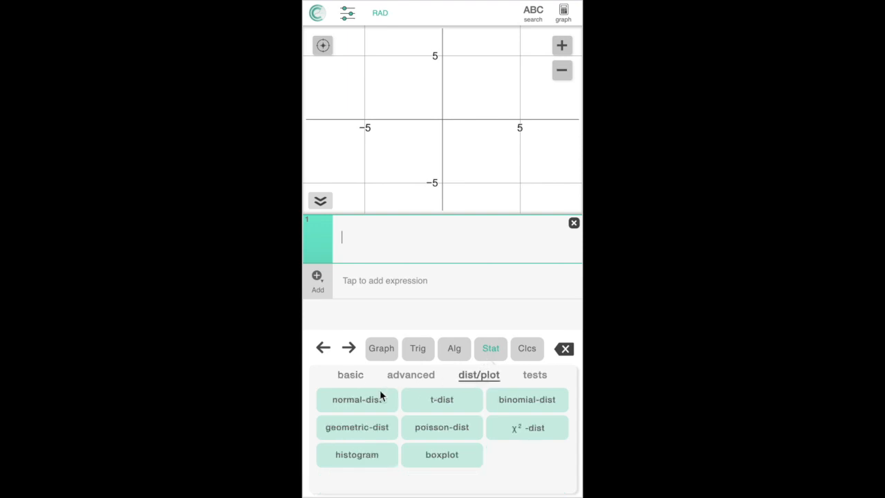
click(356, 400)
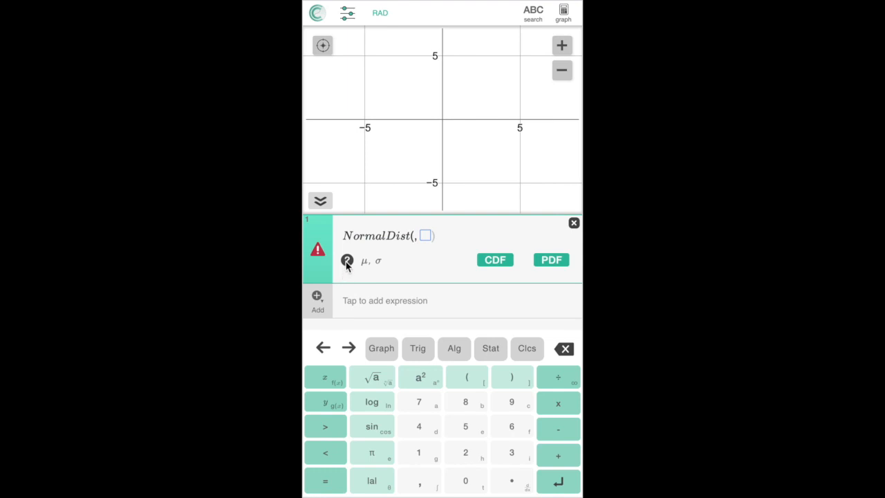
Step: Complete NormalDist(0, 1) and fit the graph to its bell curve peaking near 0.4
text(0, 1)
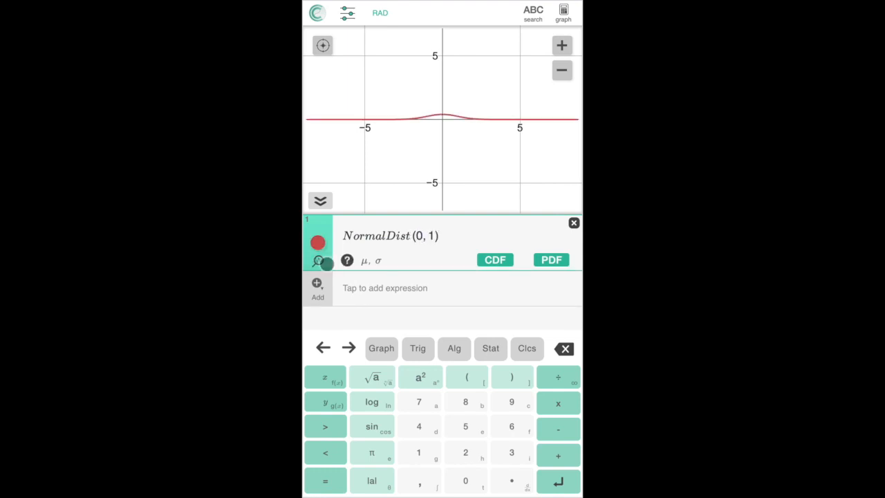
click(318, 263)
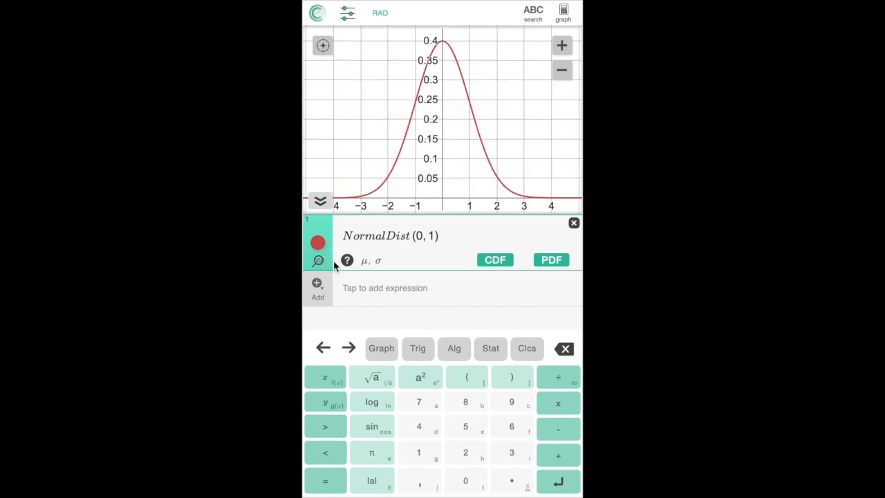
Step: Compute the pdf at 3 (0.00443185) and the cdf up to 0 (0.5) with left half shaded
click(550, 260)
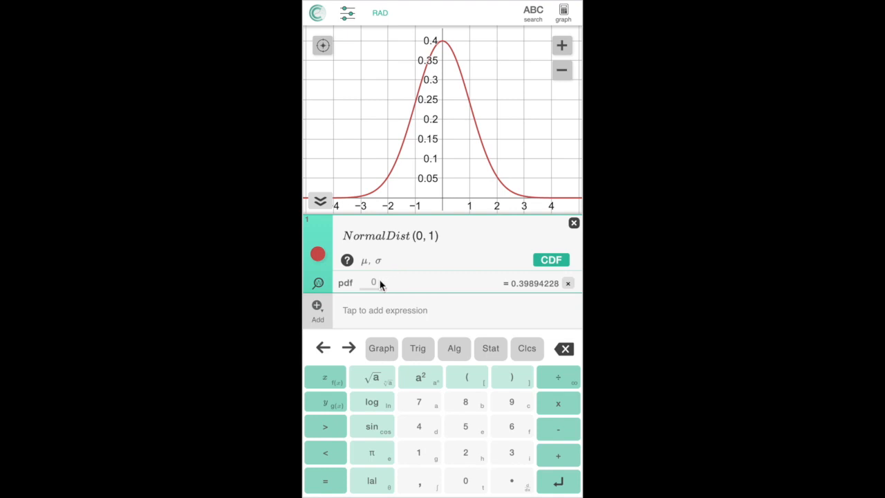
text(3)
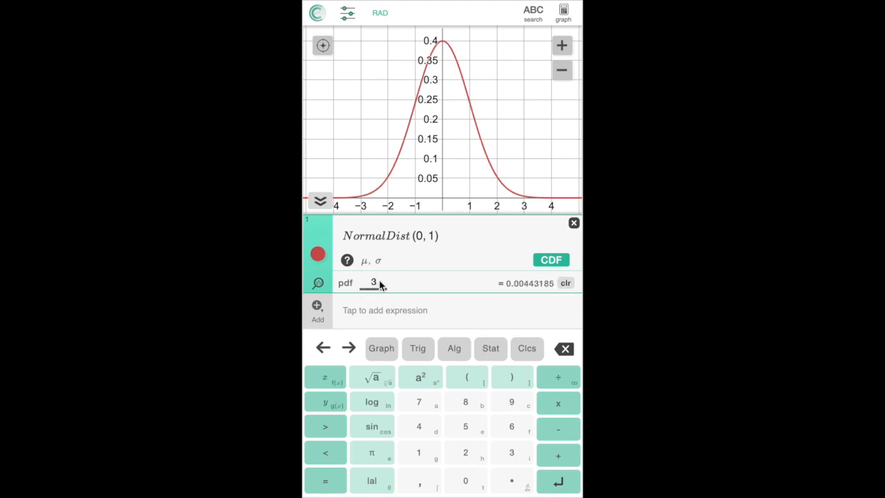
click(550, 260)
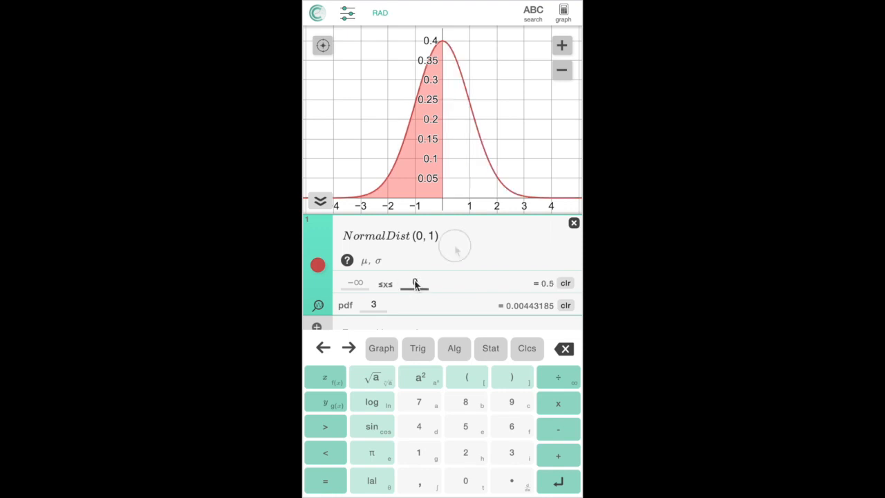
Step: Bring up the Stat advanced functions keypad
click(490, 349)
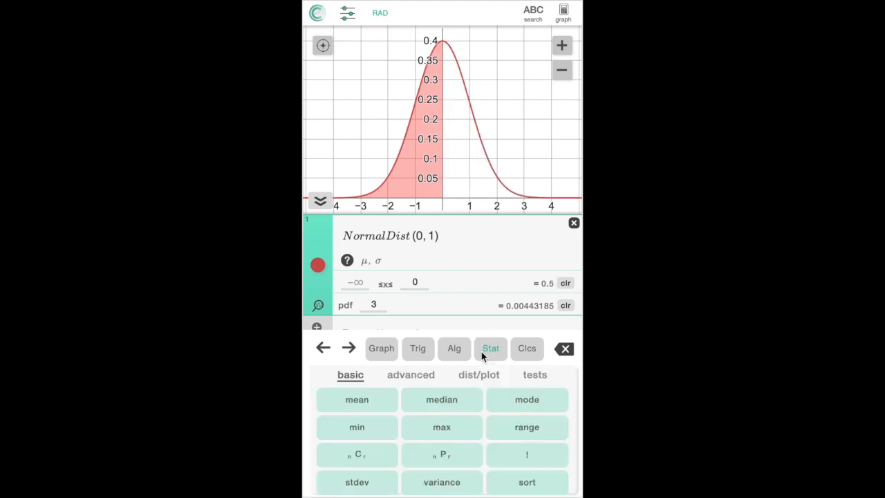
click(409, 375)
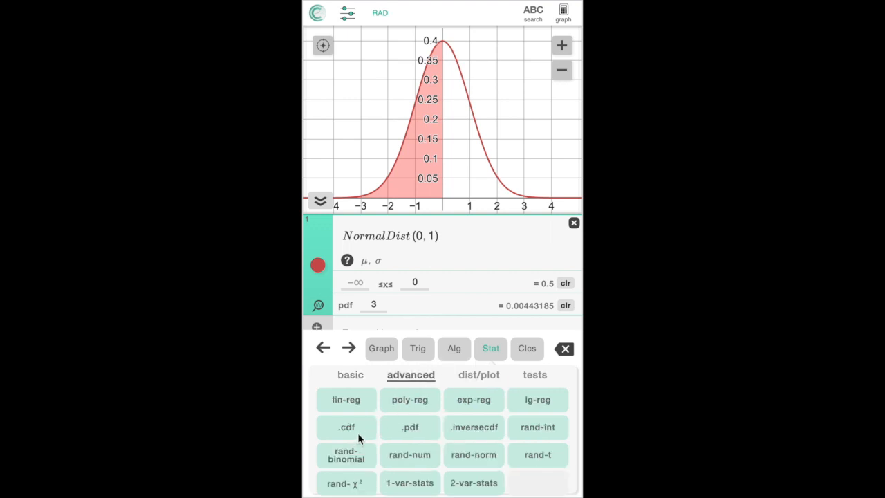
mouse_move(467, 429)
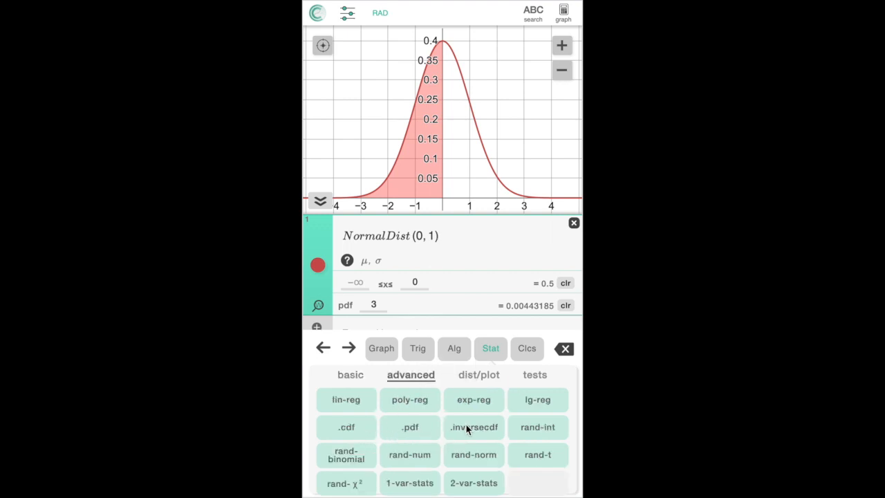
Step: Evaluate NormalDist(0,1).inverseCdf(.5), which gives 0
click(473, 426)
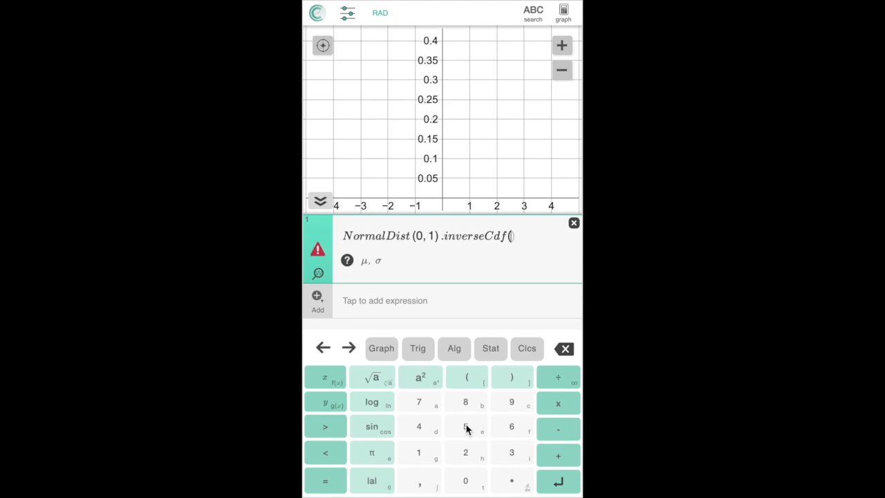
text(.5)
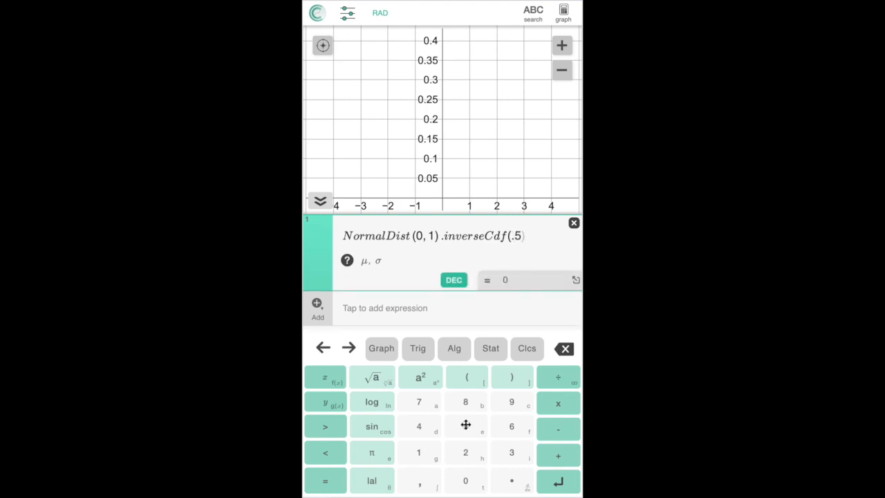